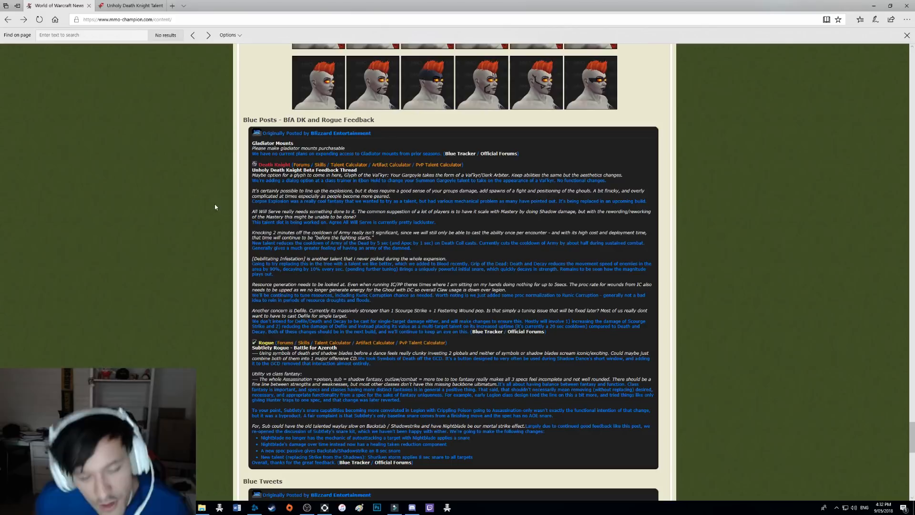
{"action": "mouse_move", "coordinate": [134, 237]}
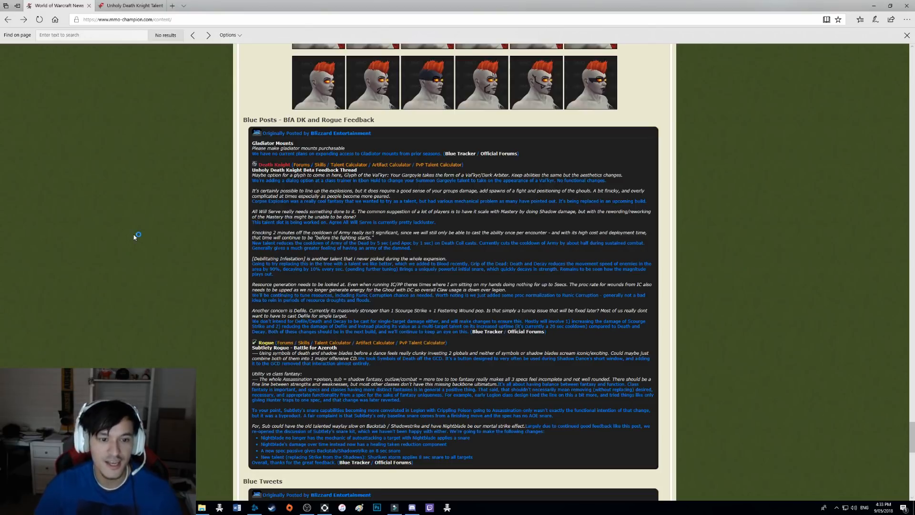
{"action": "mouse_move", "coordinate": [269, 227]}
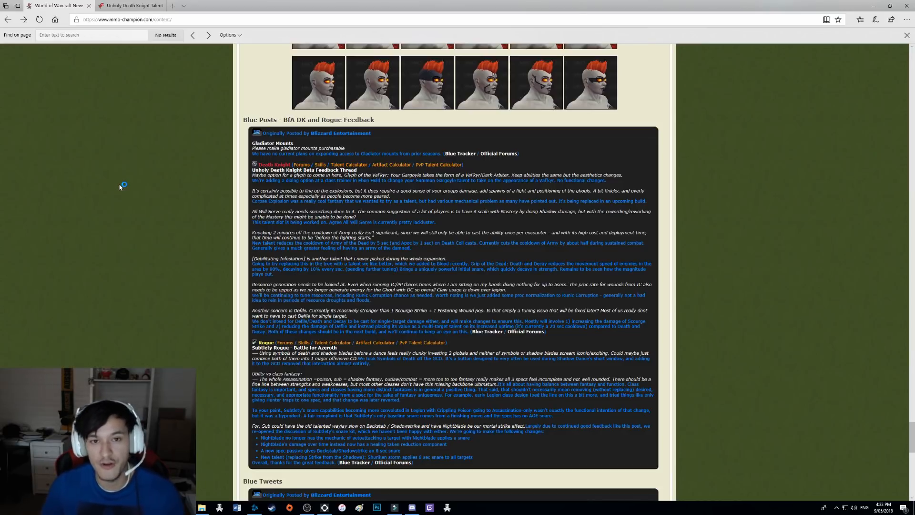
{"action": "mouse_move", "coordinate": [205, 171]}
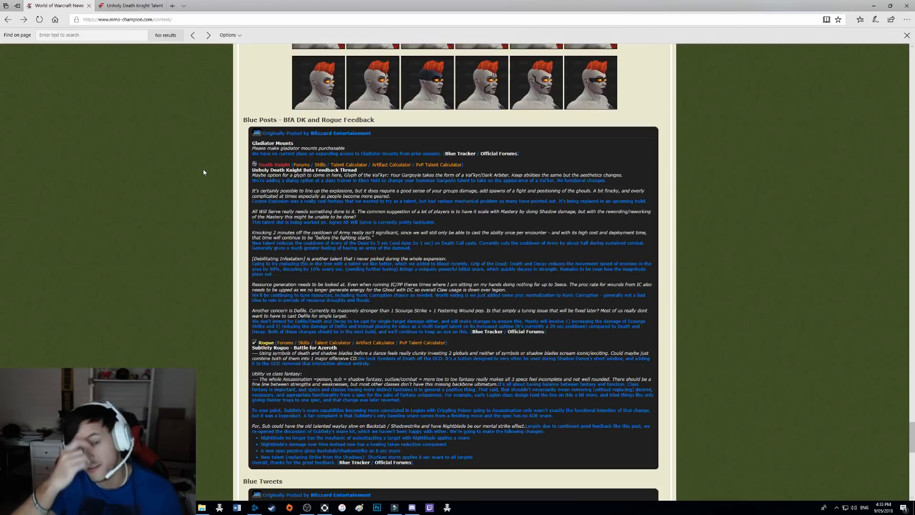
{"action": "mouse_move", "coordinate": [230, 185]}
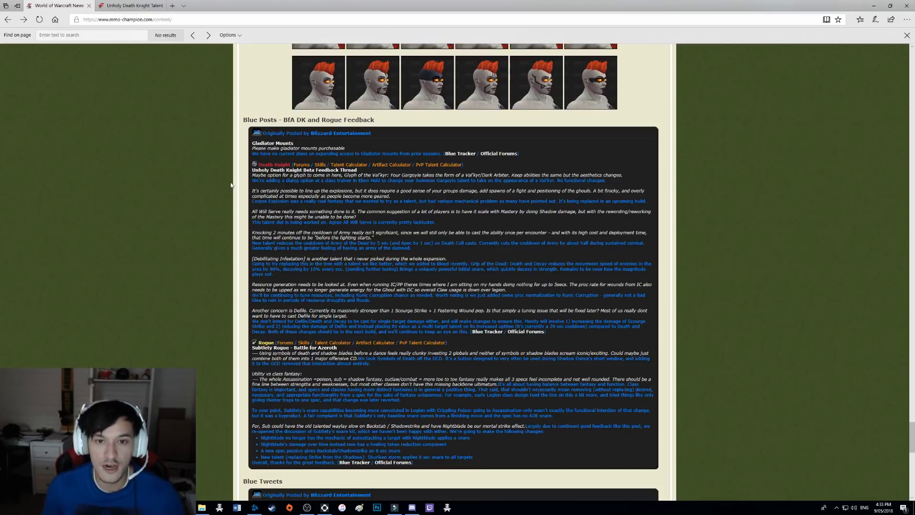
{"action": "mouse_move", "coordinate": [228, 183]}
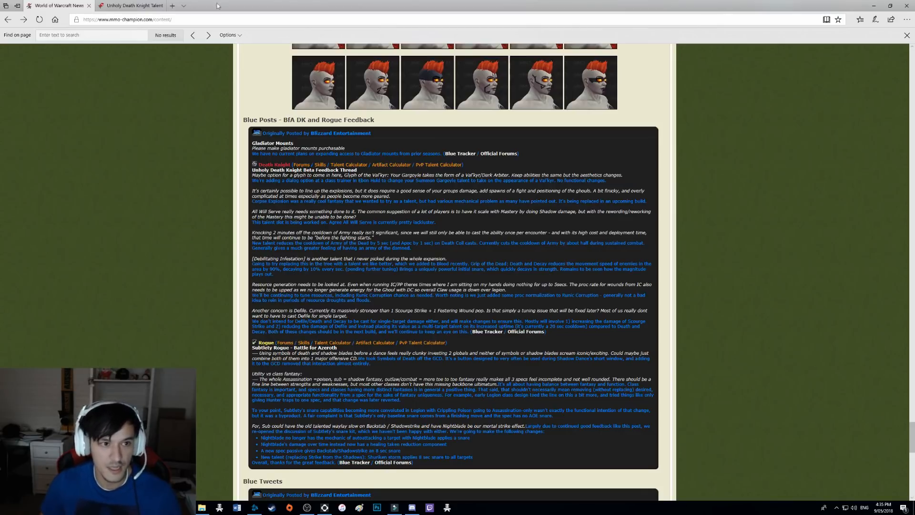
{"action": "mouse_move", "coordinate": [129, 5]}
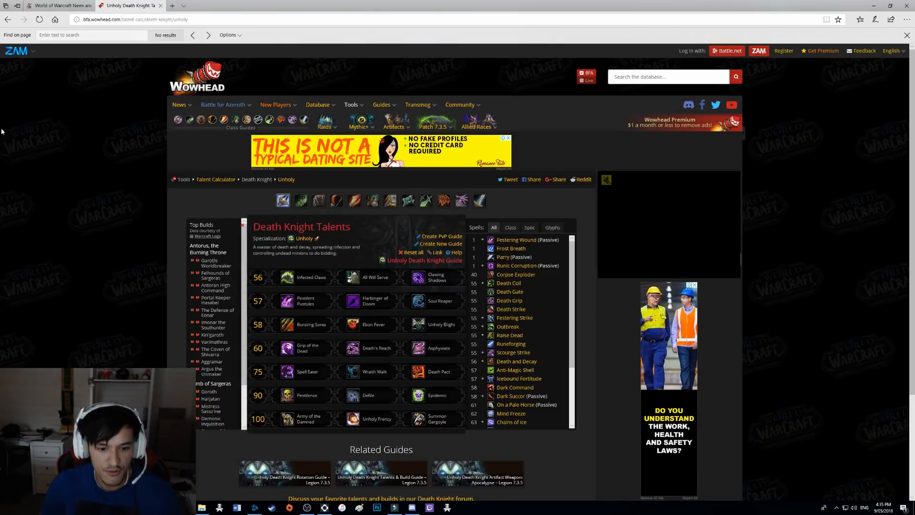
{"action": "scroll", "scroll_direction": "down", "scroll_amount": 3}
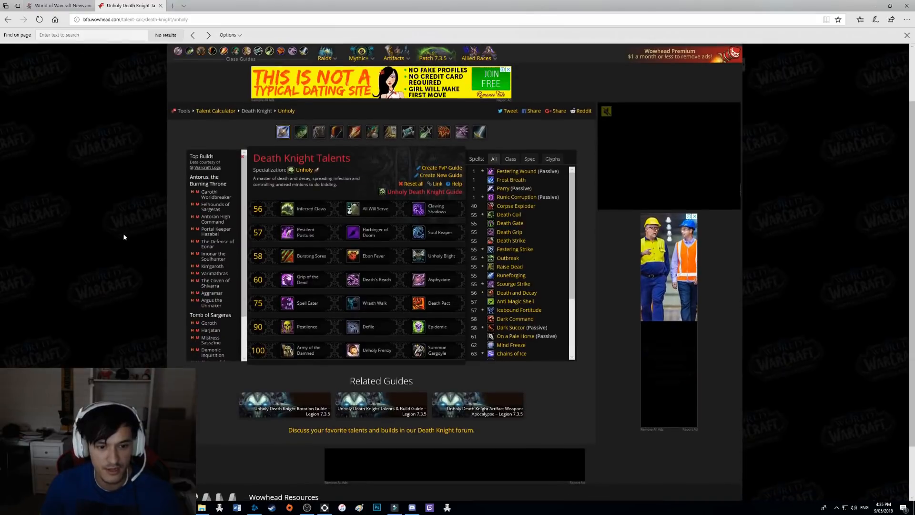
{"action": "mouse_move", "coordinate": [352, 209]}
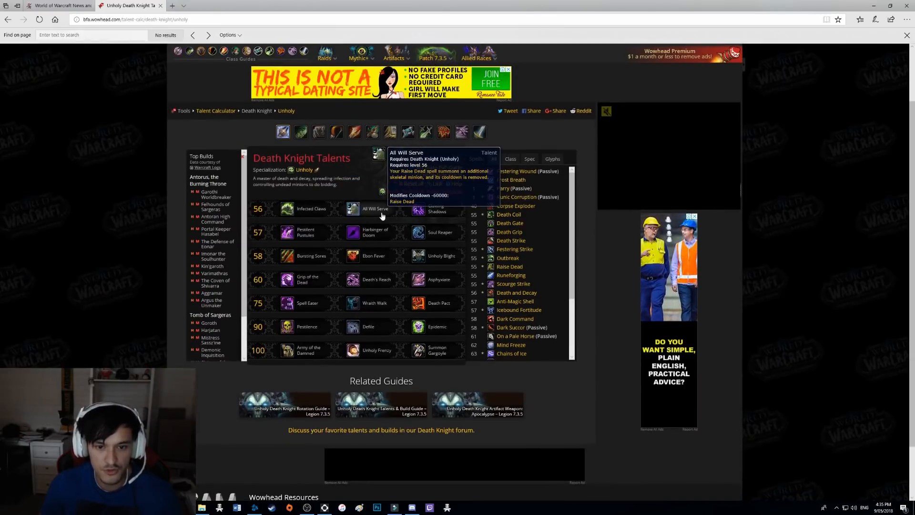
{"action": "mouse_move", "coordinate": [419, 233]}
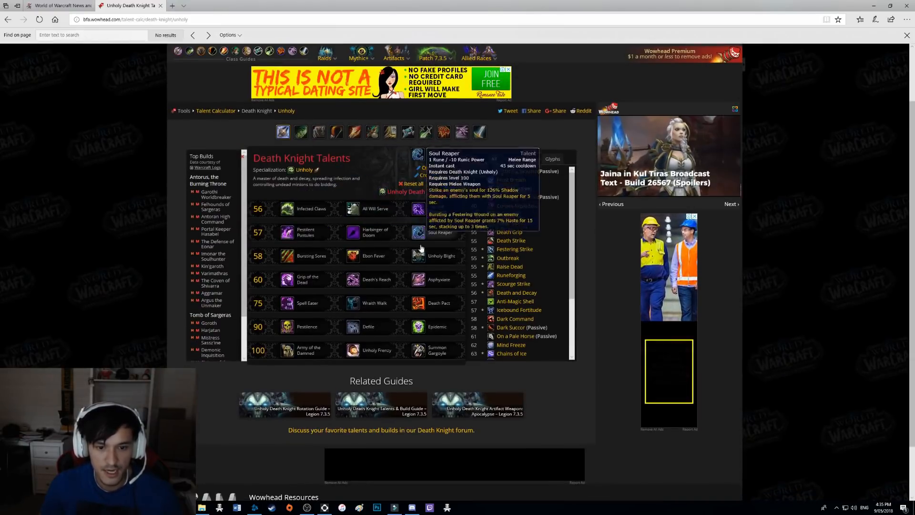
{"action": "mouse_move", "coordinate": [373, 256]}
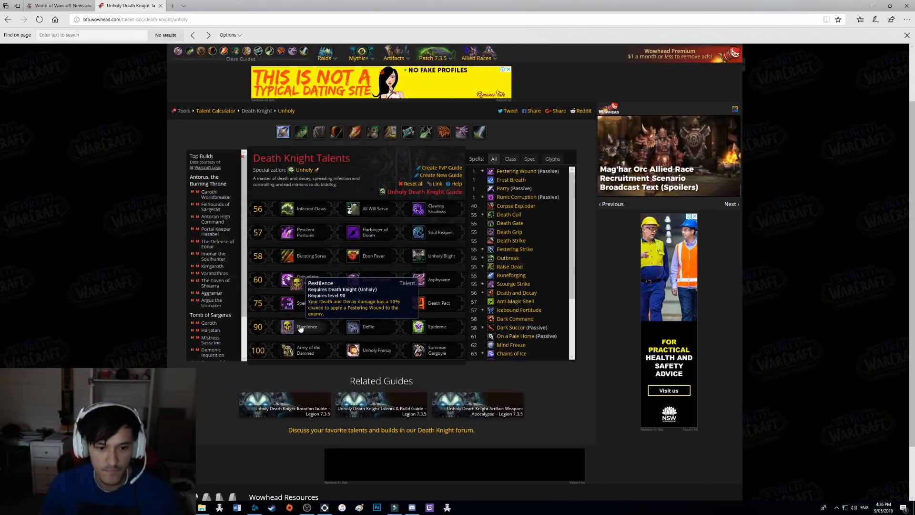
{"action": "mouse_move", "coordinate": [287, 255]}
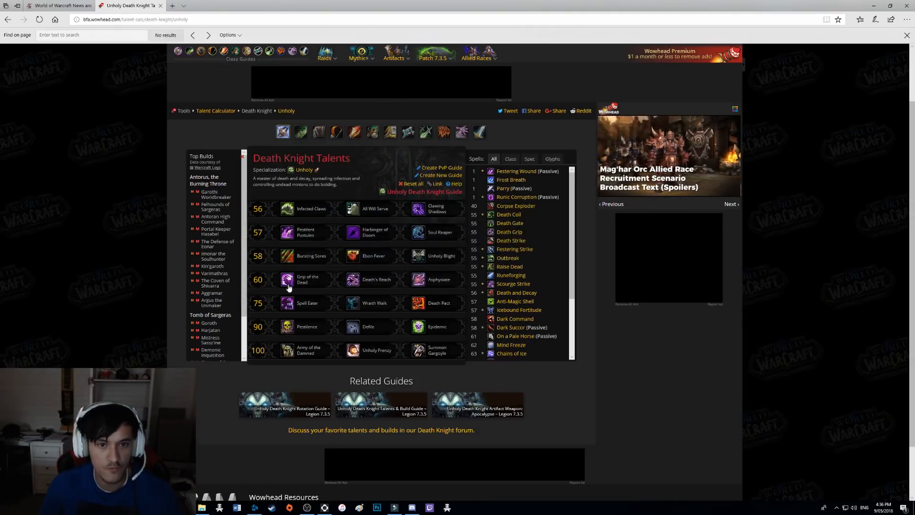
{"action": "mouse_move", "coordinate": [287, 279]}
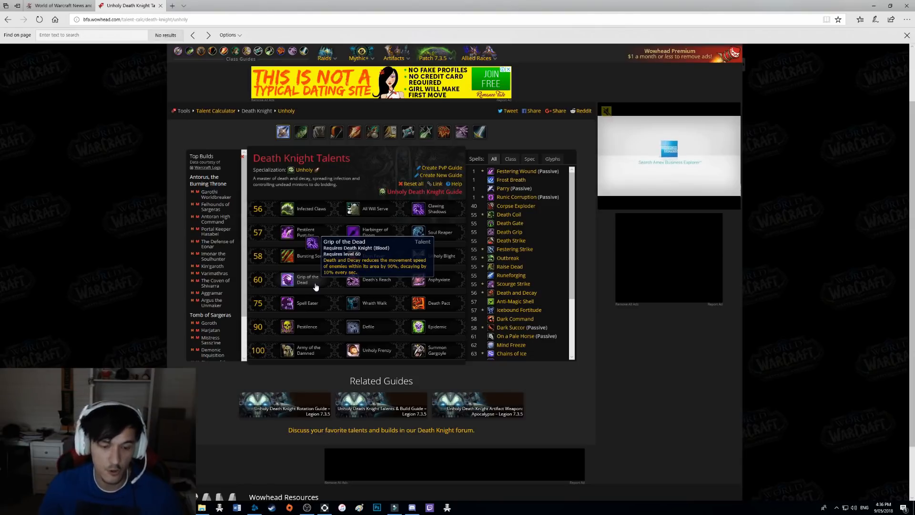
{"action": "mouse_move", "coordinate": [303, 303]}
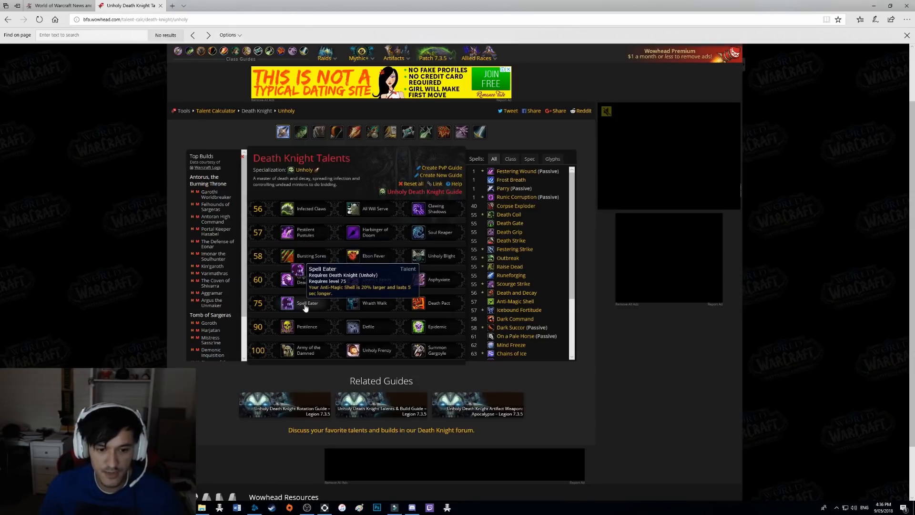
{"action": "mouse_move", "coordinate": [445, 339]}
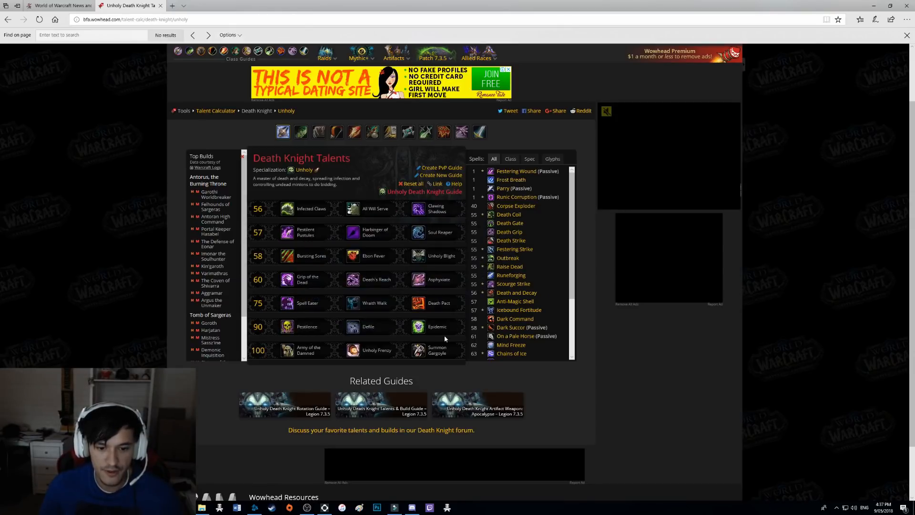
{"action": "mouse_move", "coordinate": [288, 326]}
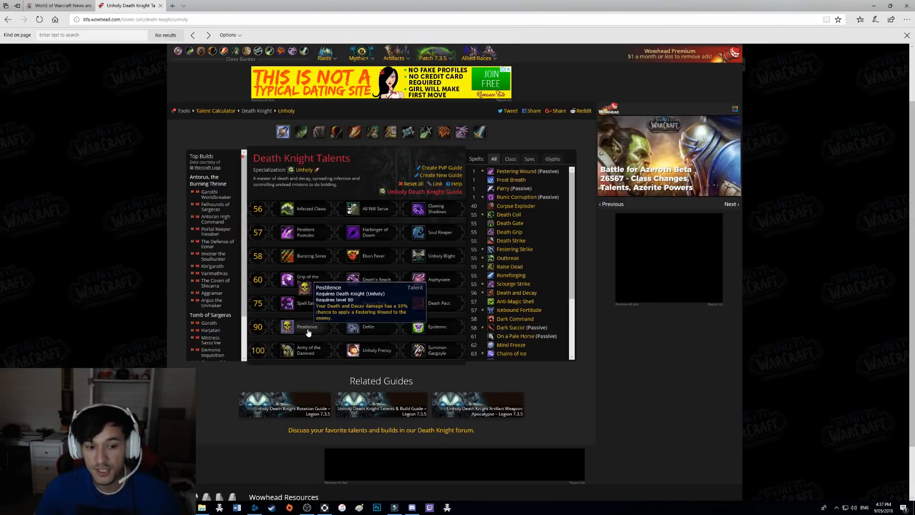
{"action": "mouse_move", "coordinate": [353, 328]}
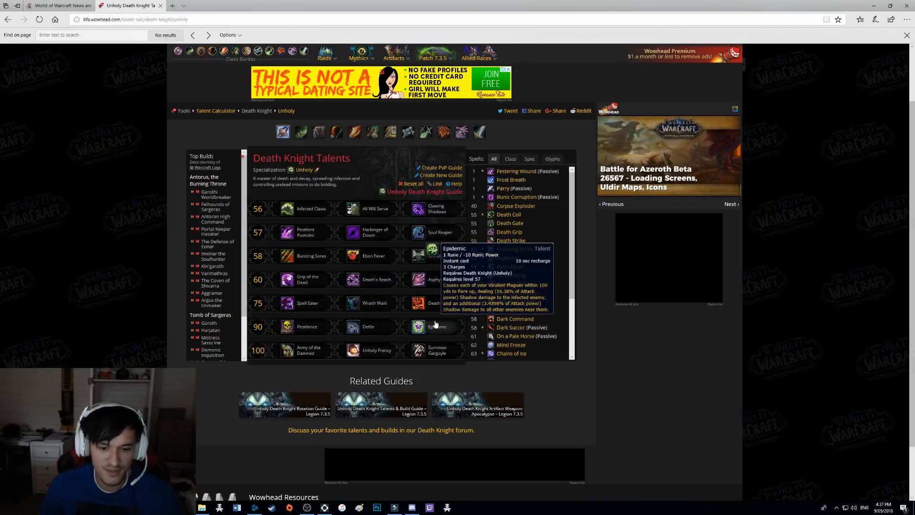
{"action": "mouse_move", "coordinate": [306, 326]}
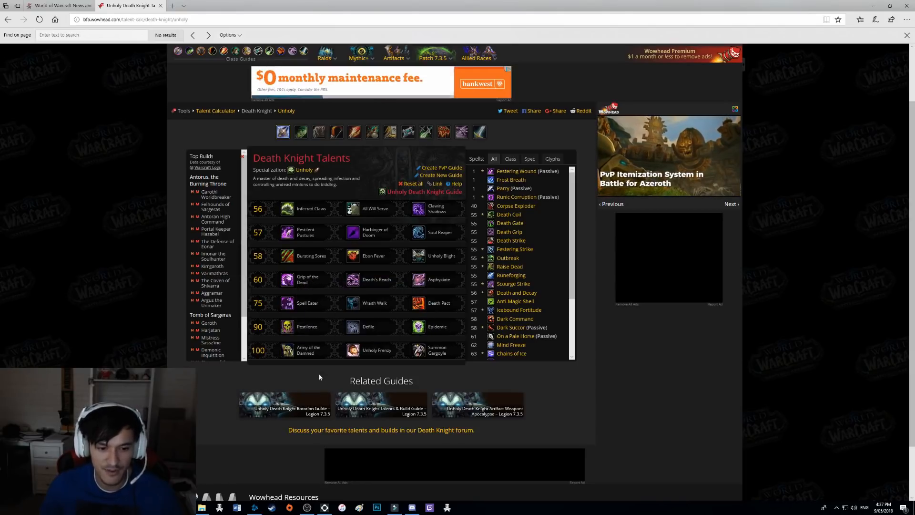
{"action": "mouse_move", "coordinate": [287, 350]}
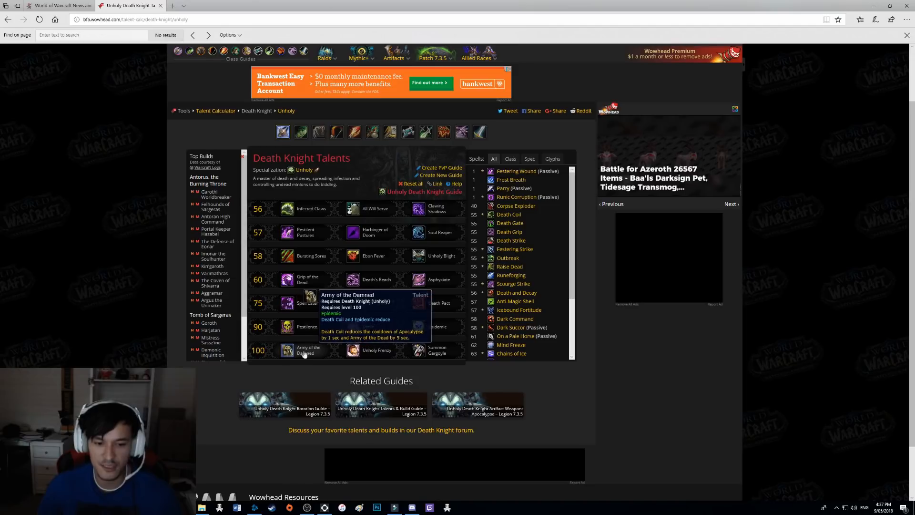
{"action": "mouse_move", "coordinate": [437, 350]}
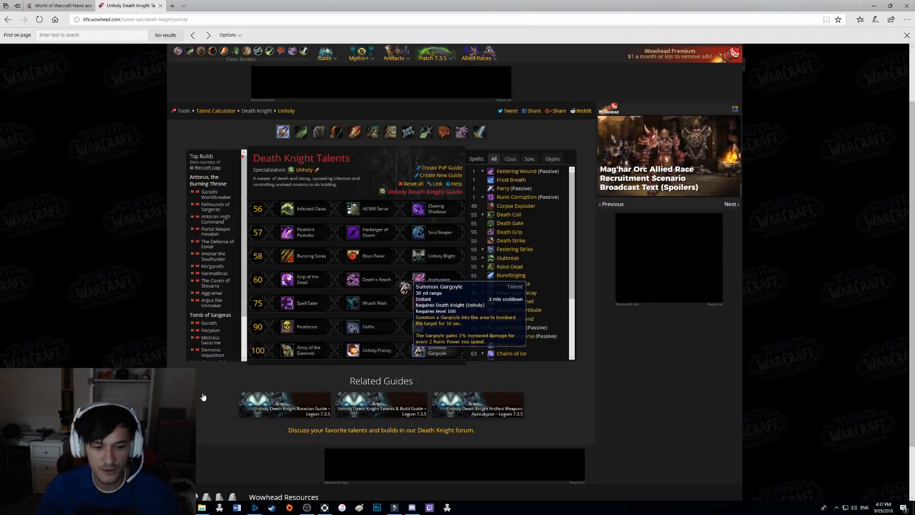
{"action": "mouse_move", "coordinate": [287, 350]}
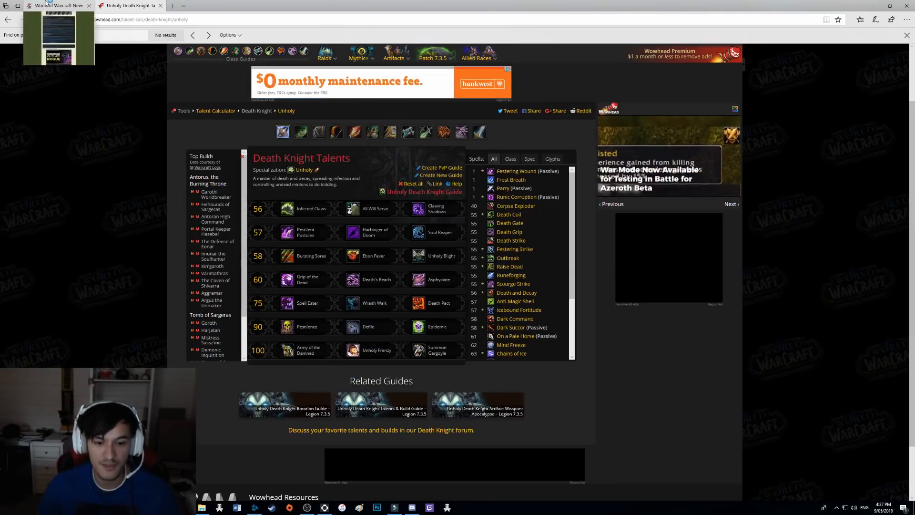
- Switch back to the MMO-Champion blue-post article to read the Unholy Death Knight responses
{"action": "left_click", "coordinate": [55, 5]}
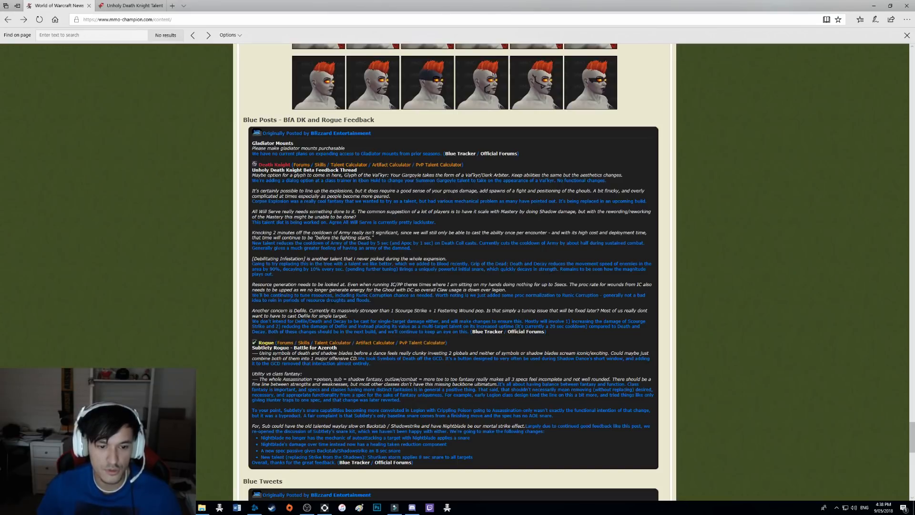
{"action": "mouse_move", "coordinate": [227, 262]}
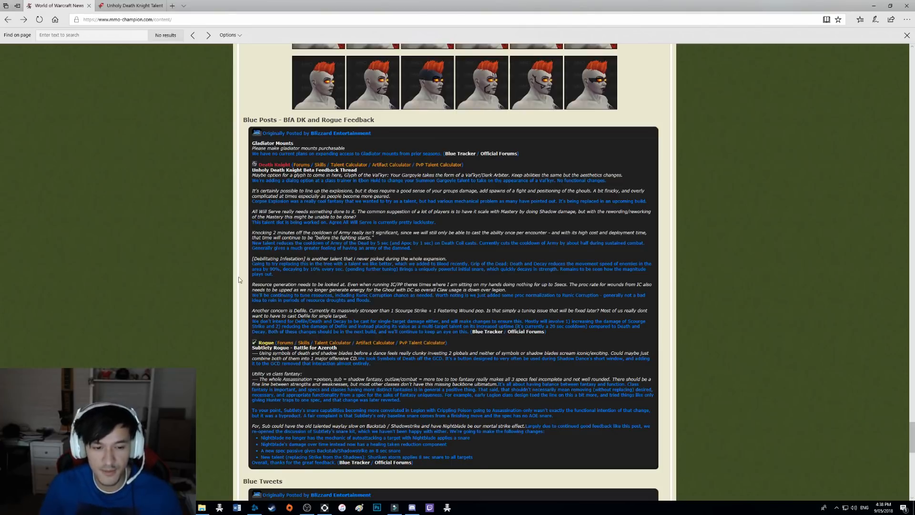
{"action": "mouse_move", "coordinate": [248, 293]}
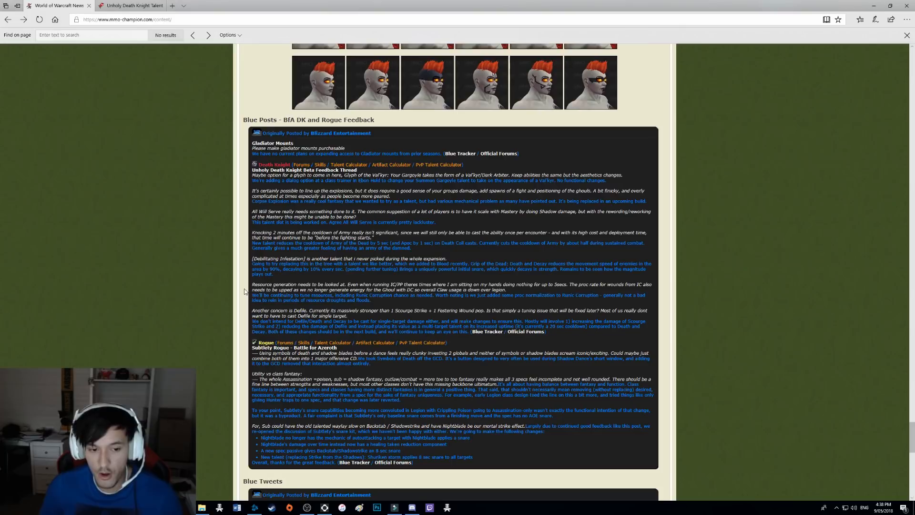
{"action": "mouse_move", "coordinate": [252, 299]}
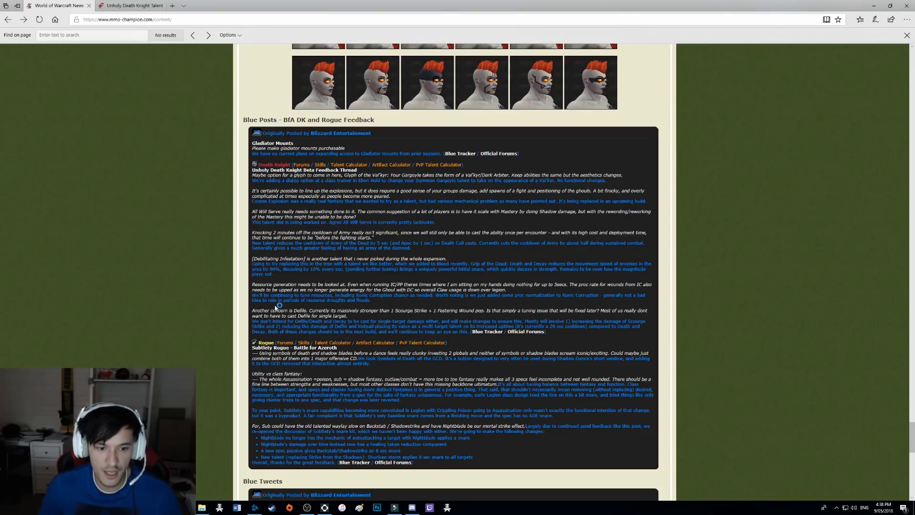
{"action": "mouse_move", "coordinate": [390, 302]}
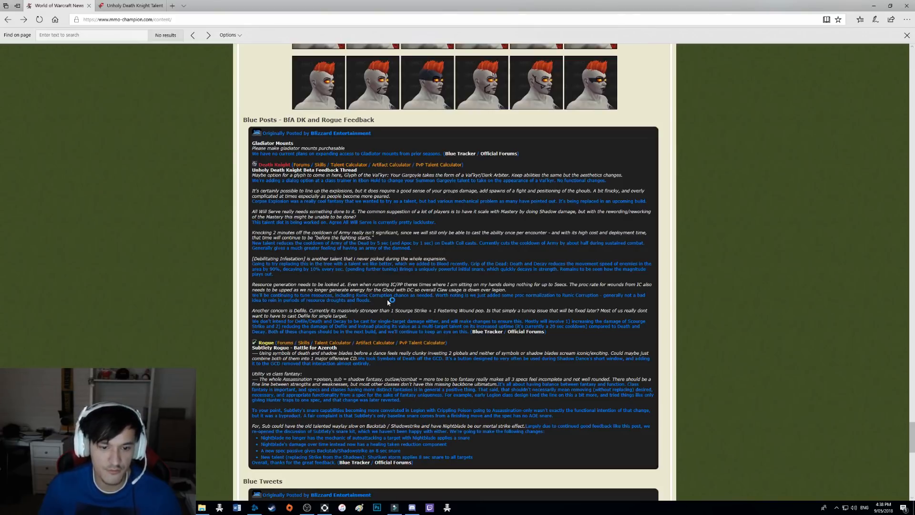